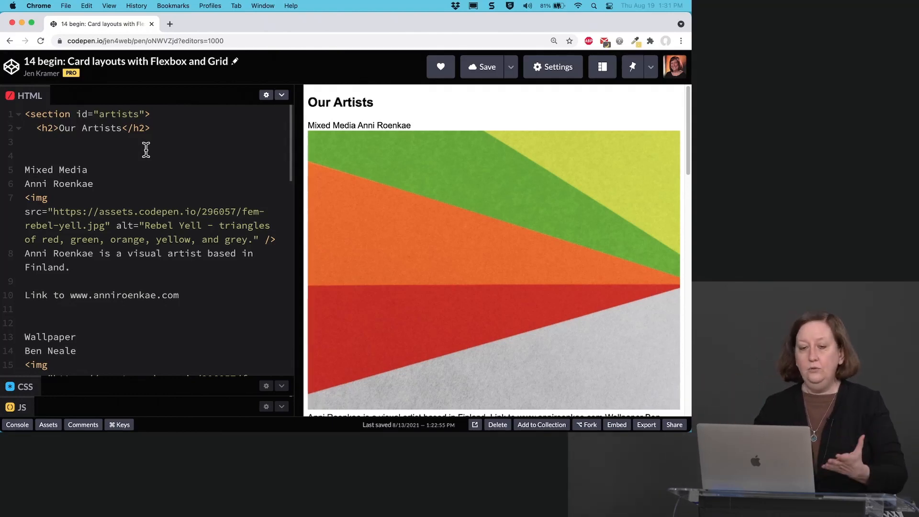
pyautogui.moveTo(190, 146)
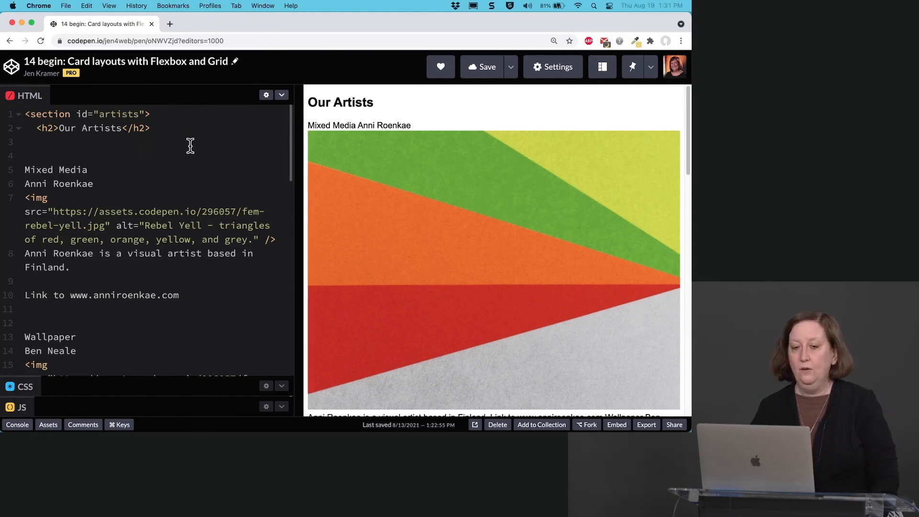
pyautogui.moveTo(185, 113)
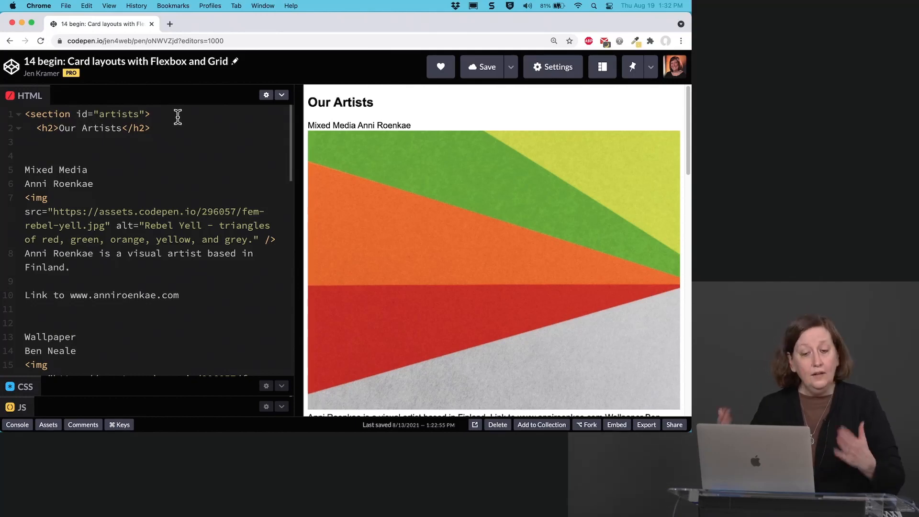
# Wrap 'Mixed Media' in an h4 and 'Anni Roenkae' in an h3 on the first card.
pyautogui.scroll(-3)
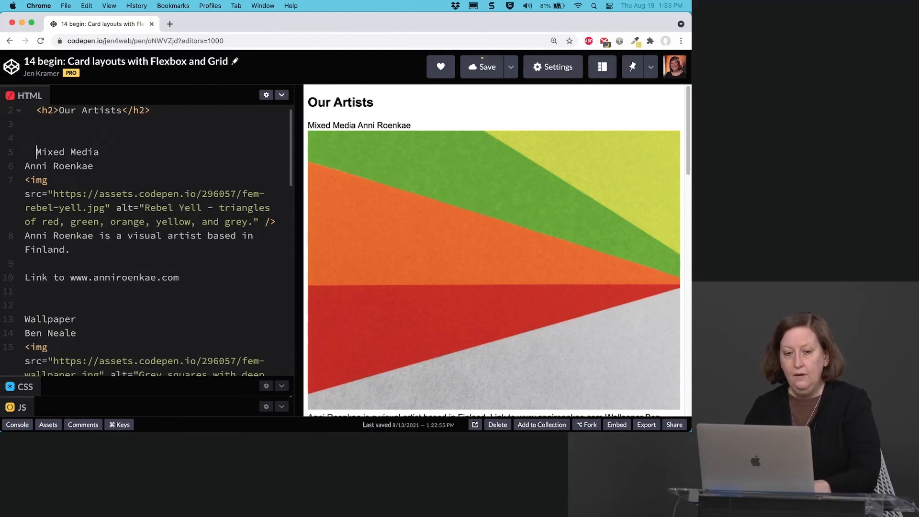
pyautogui.write('<h')
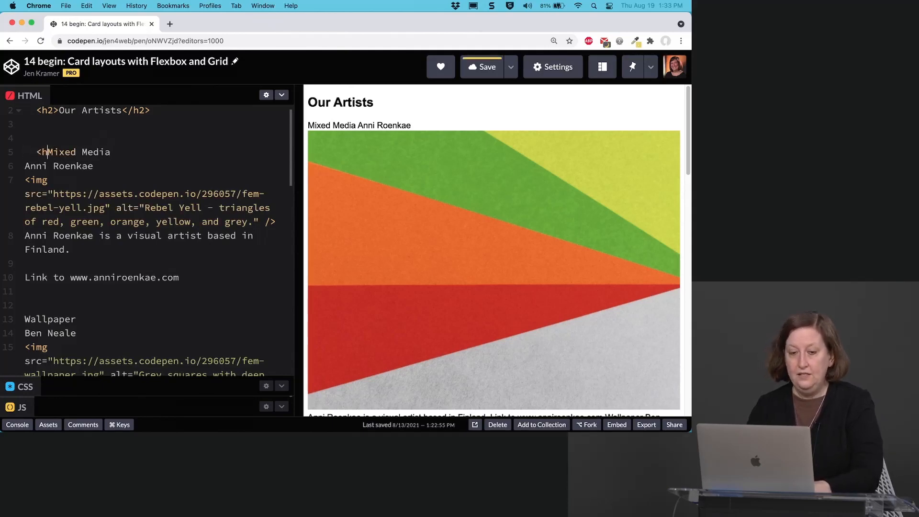
pyautogui.write('4>')
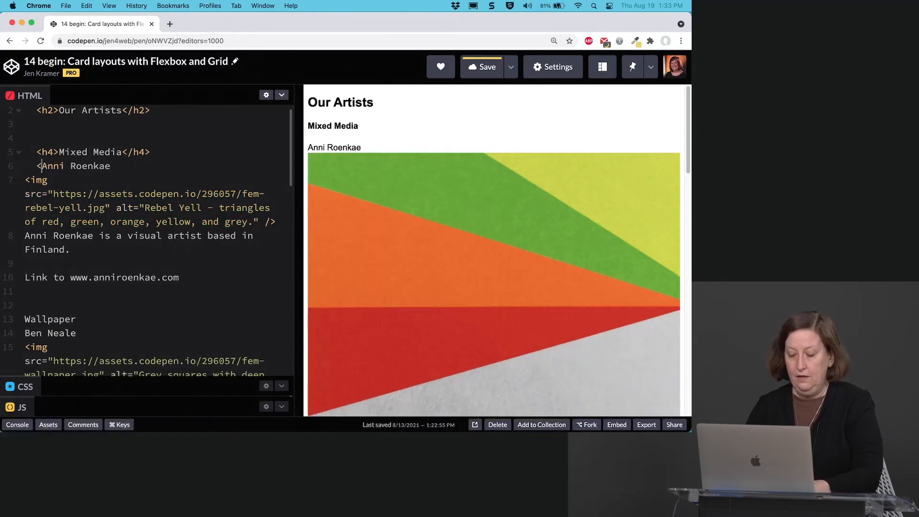
pyautogui.write('<h3>')
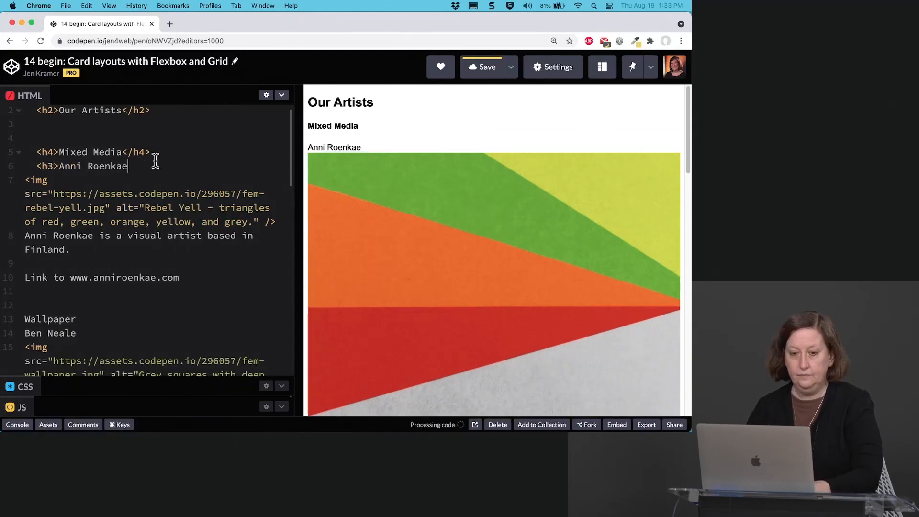
pyautogui.write('</h')
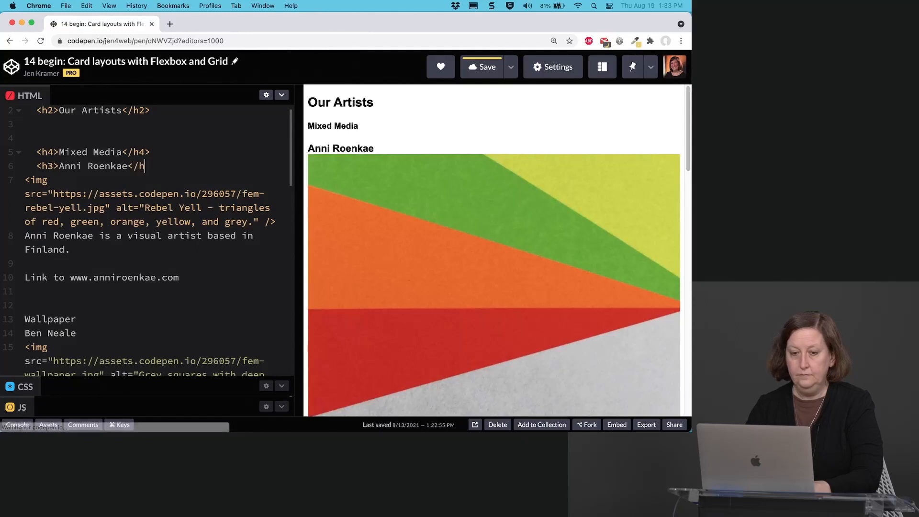
pyautogui.write('>')
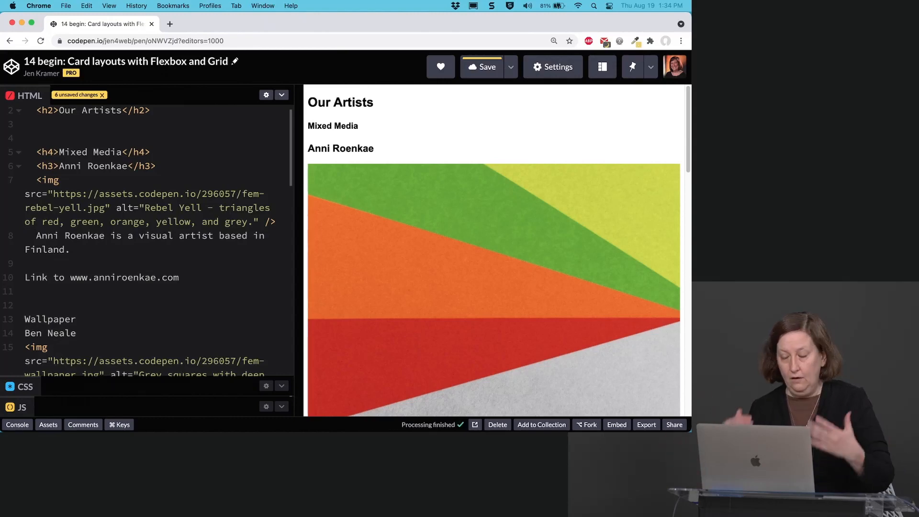
# Wrap Anni Roenkae's bio in a p element and delete the 'Link to' words before her URL.
pyautogui.write('<p>')
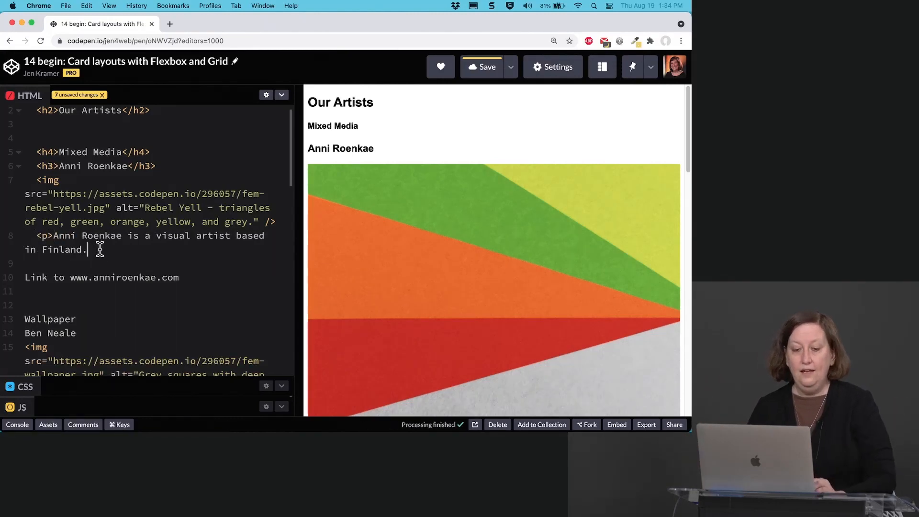
pyautogui.write('</p>')
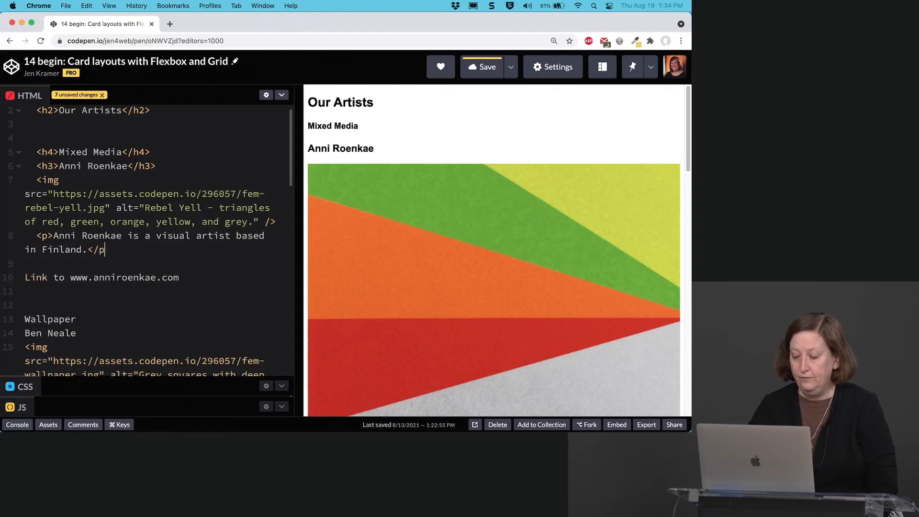
pyautogui.write('>')
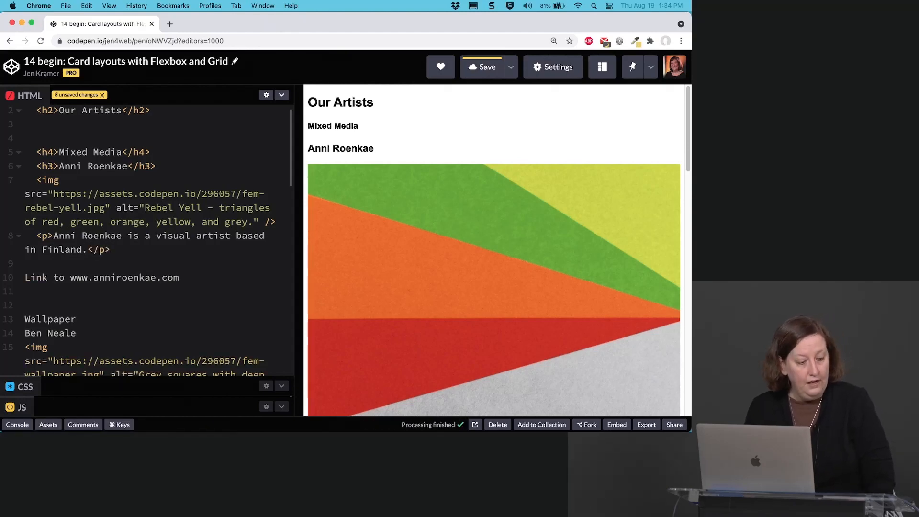
pyautogui.click(481, 66)
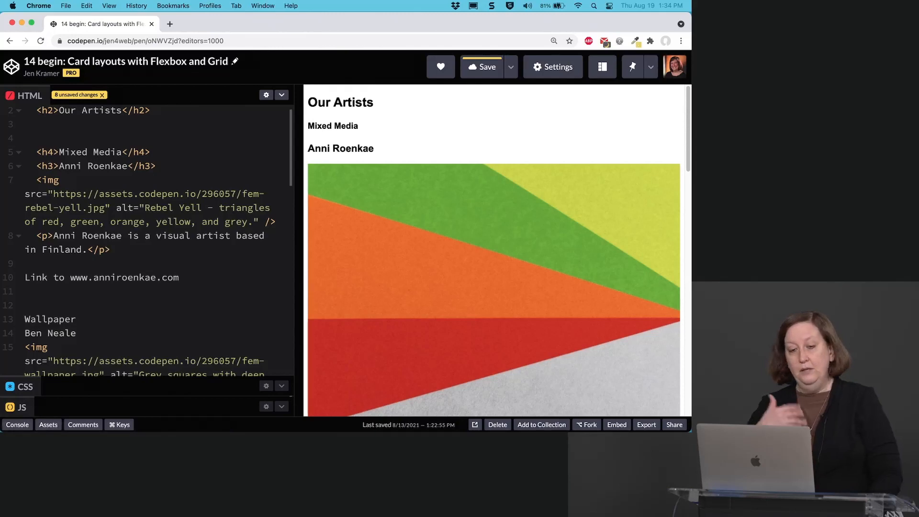
pyautogui.click(108, 249)
pyautogui.write('<')
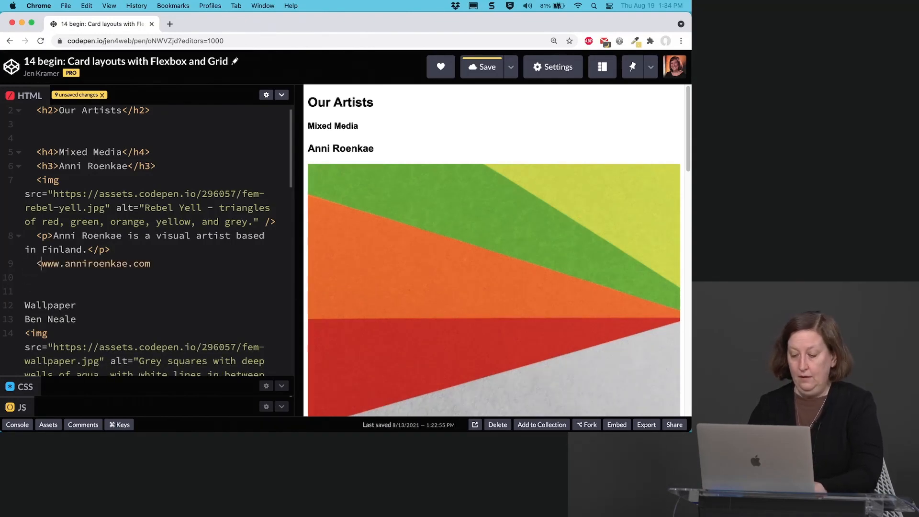
pyautogui.write('p>')
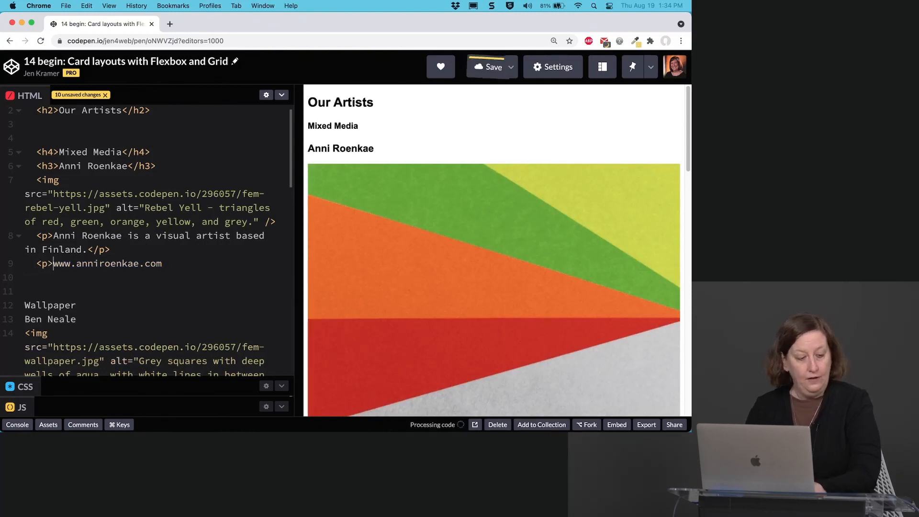
pyautogui.write('<a href="')
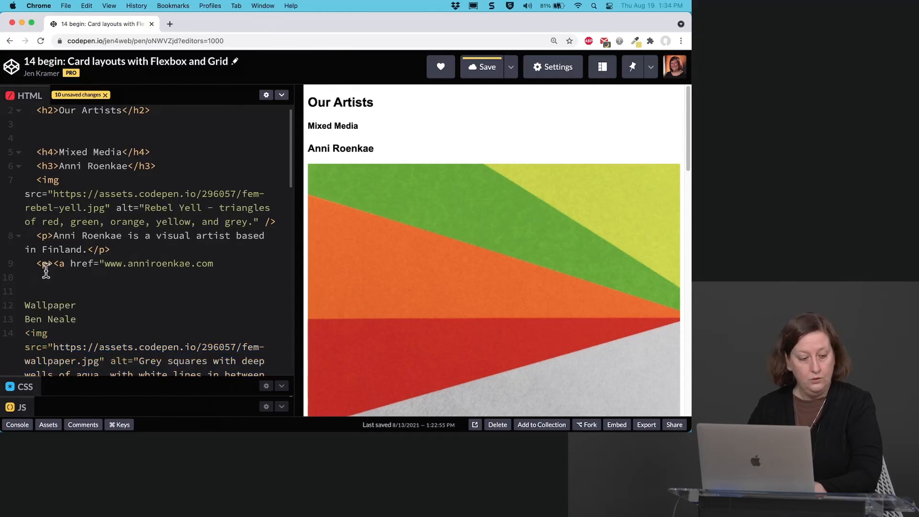
pyautogui.write('https')
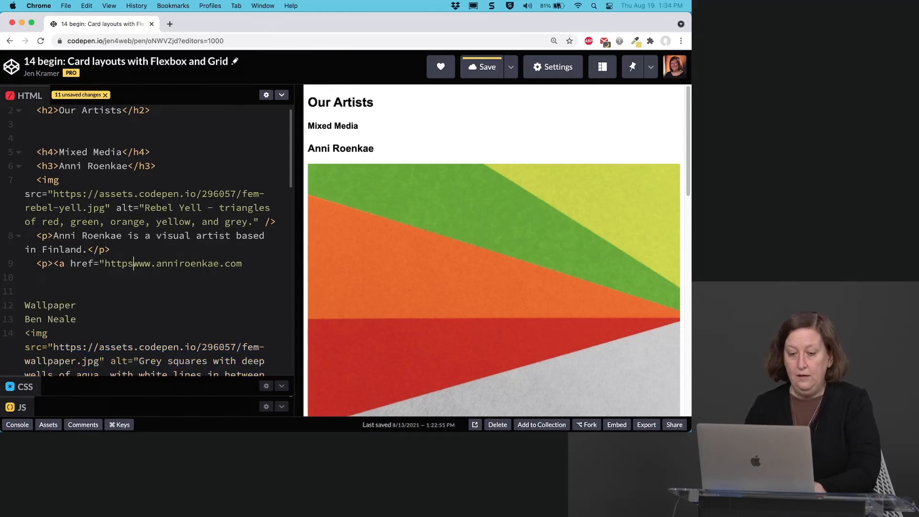
pyautogui.write('://')
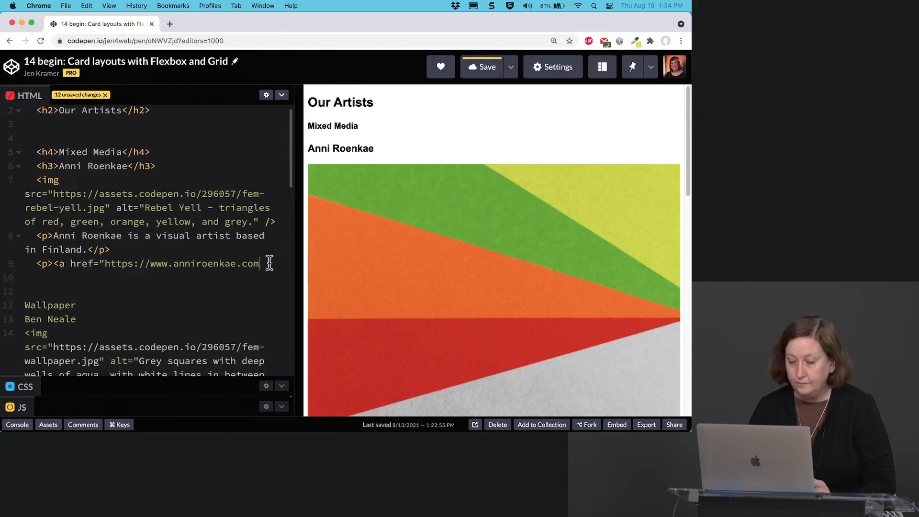
pyautogui.write('"')
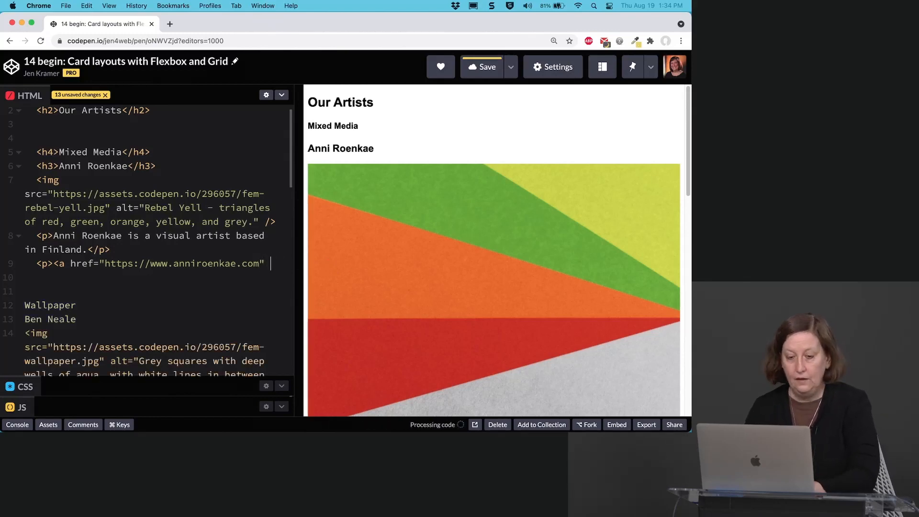
pyautogui.write('target')
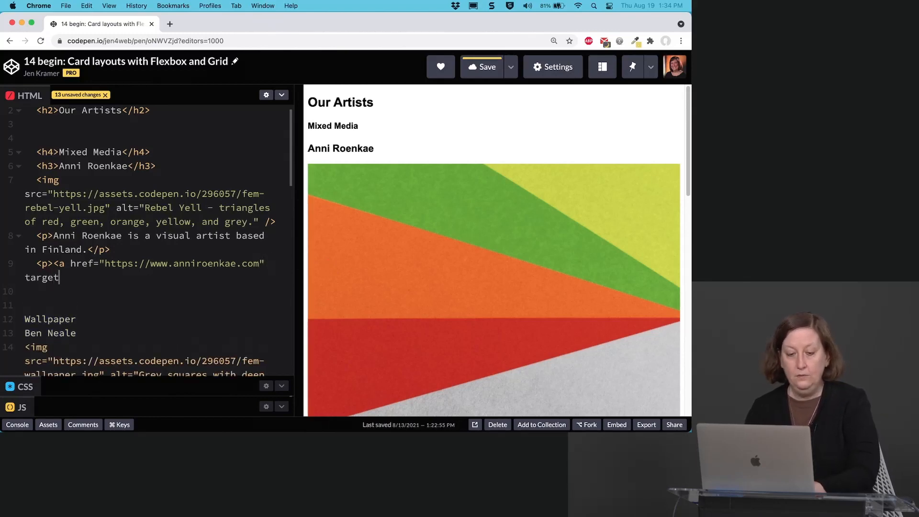
pyautogui.write('=')
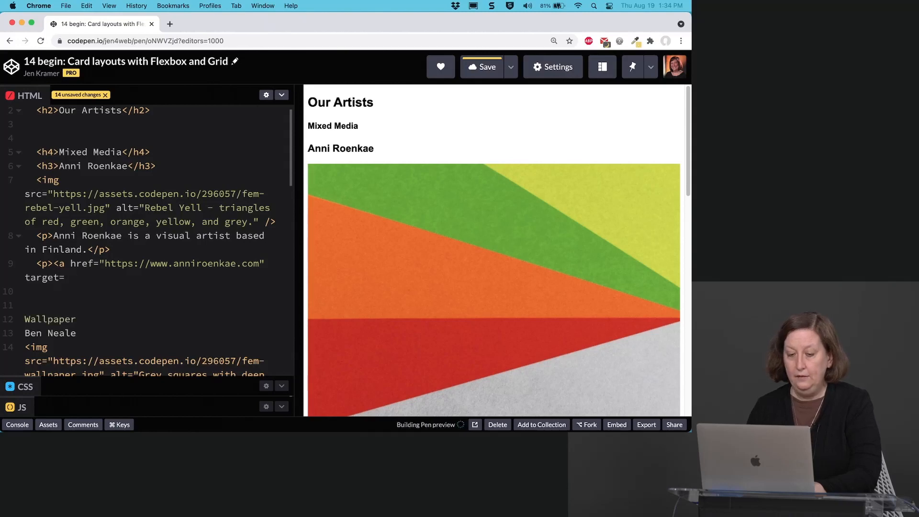
pyautogui.write('"-bla"')
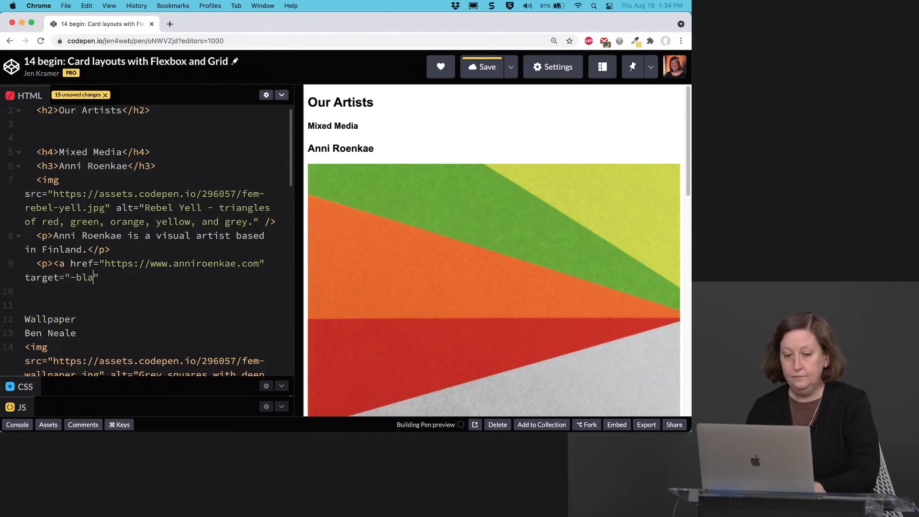
pyautogui.write('nk')
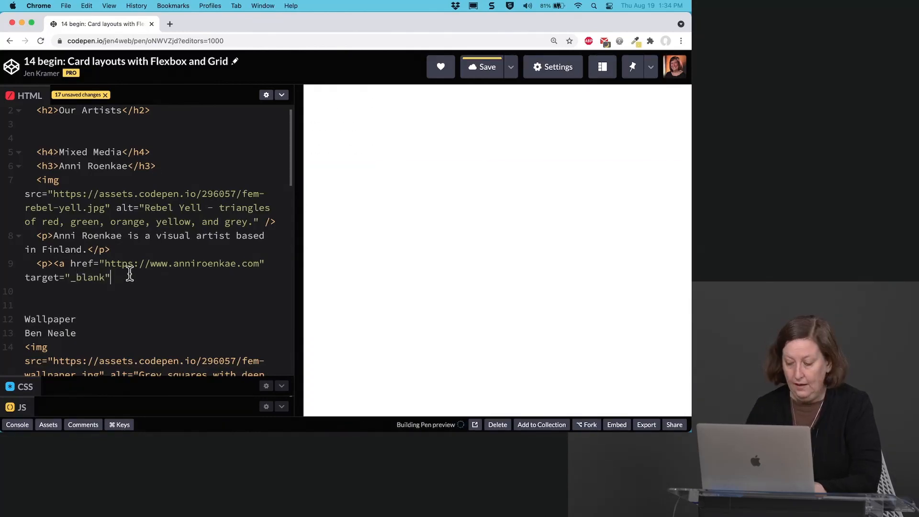
# Give the link the text 'Visit website' and close the anchor and paragraph.
pyautogui.write('>Visit')
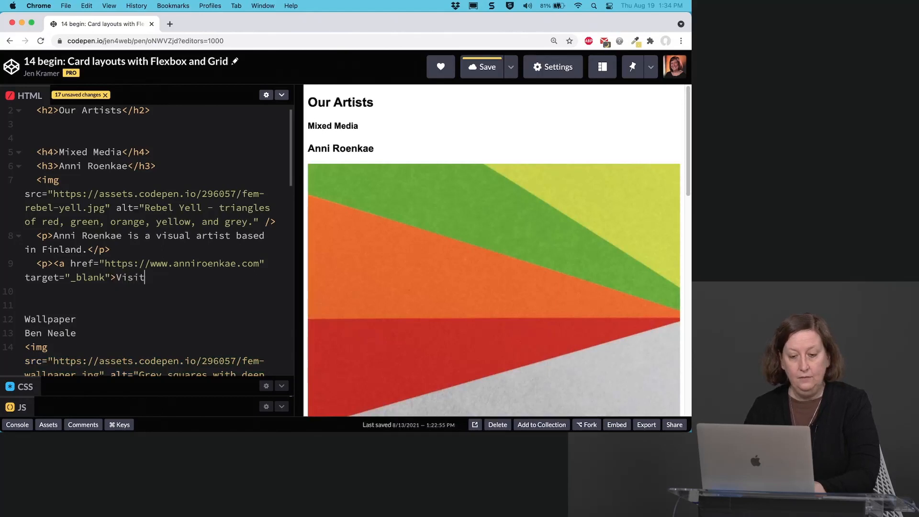
pyautogui.write('website<')
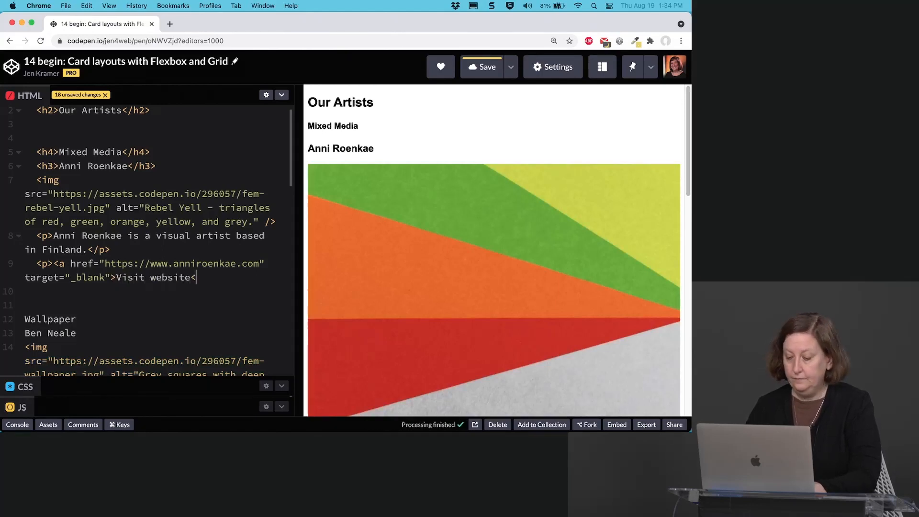
pyautogui.write('</a></')
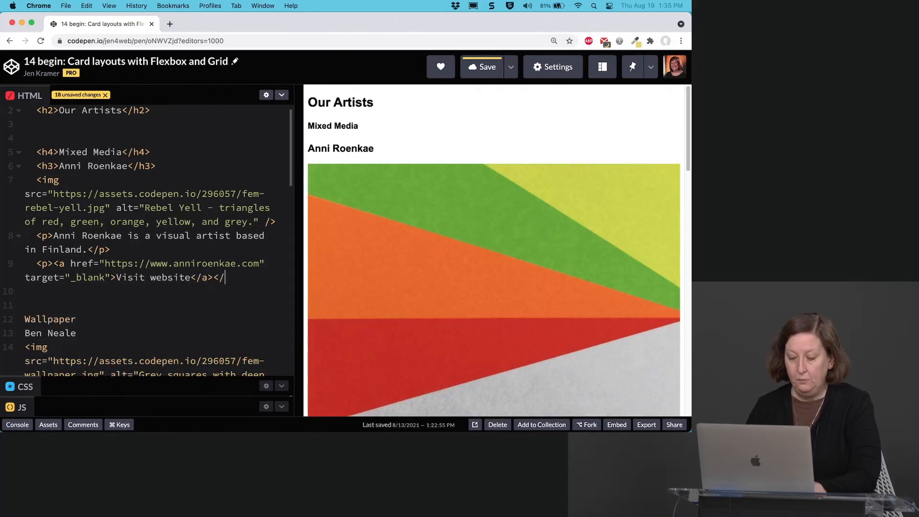
pyautogui.write('p>')
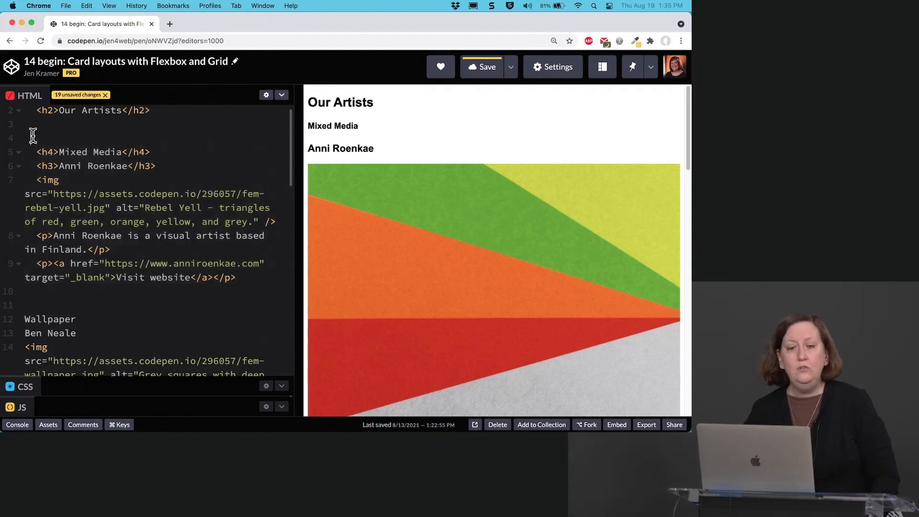
# Add opening and closing article tags around the Anni Roenkae card.
pyautogui.write('<art')
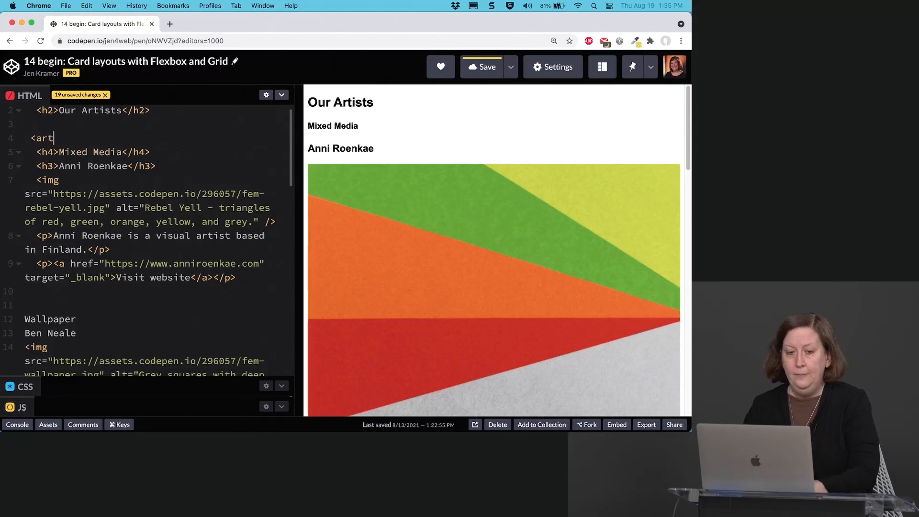
pyautogui.write('icle>')
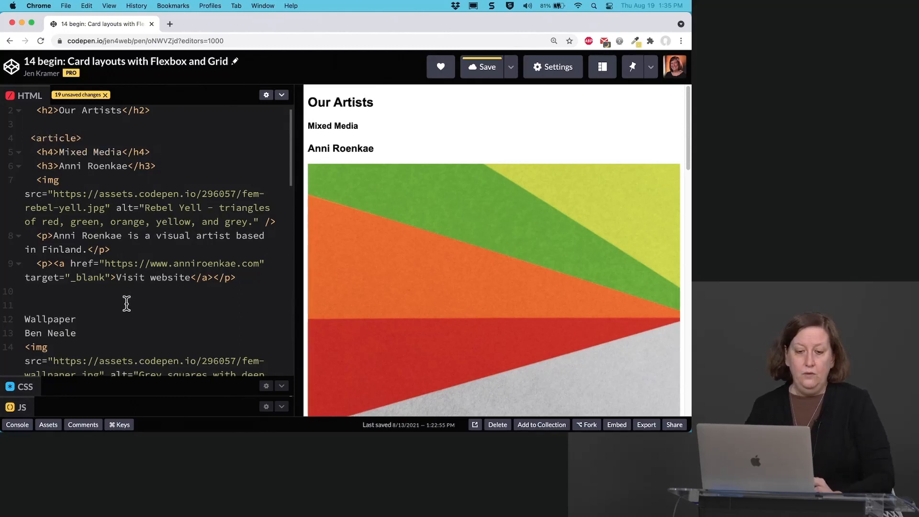
pyautogui.write('</')
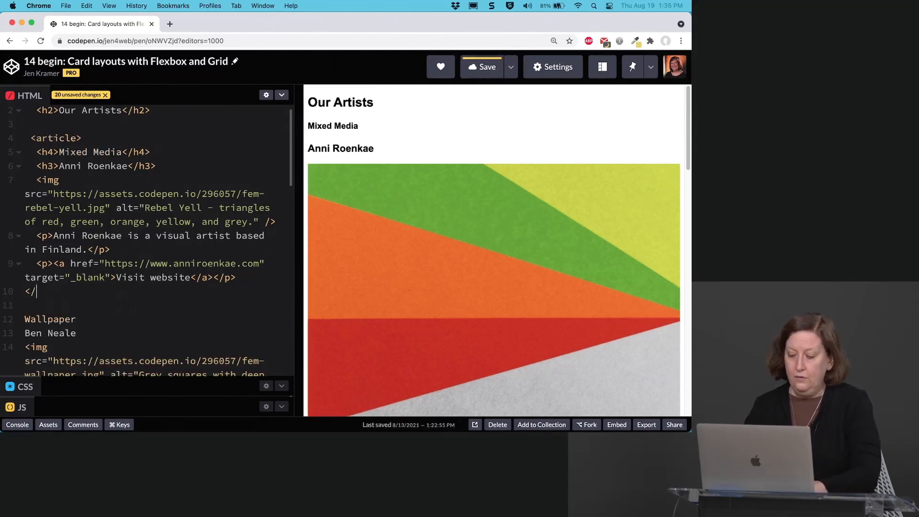
pyautogui.write('article>')
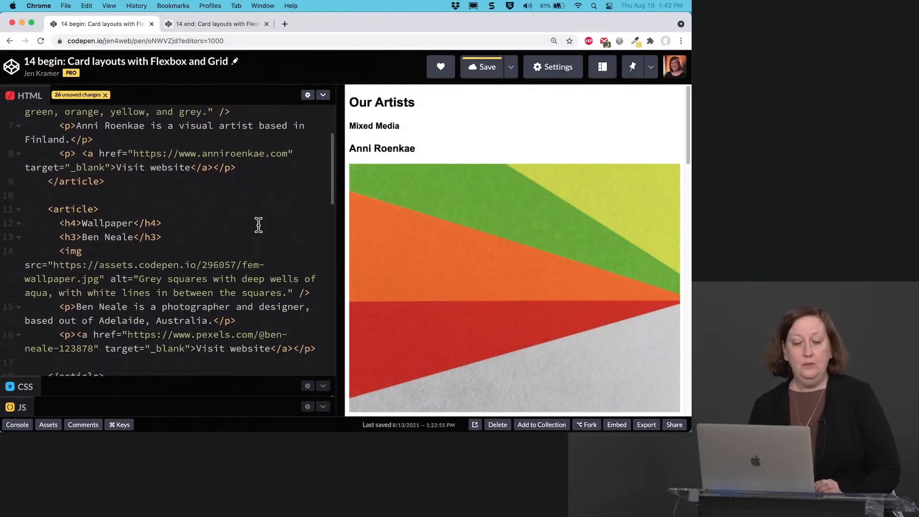
# Scroll down through the remaining artist entries in the HTML editor.
pyautogui.scroll(-3)
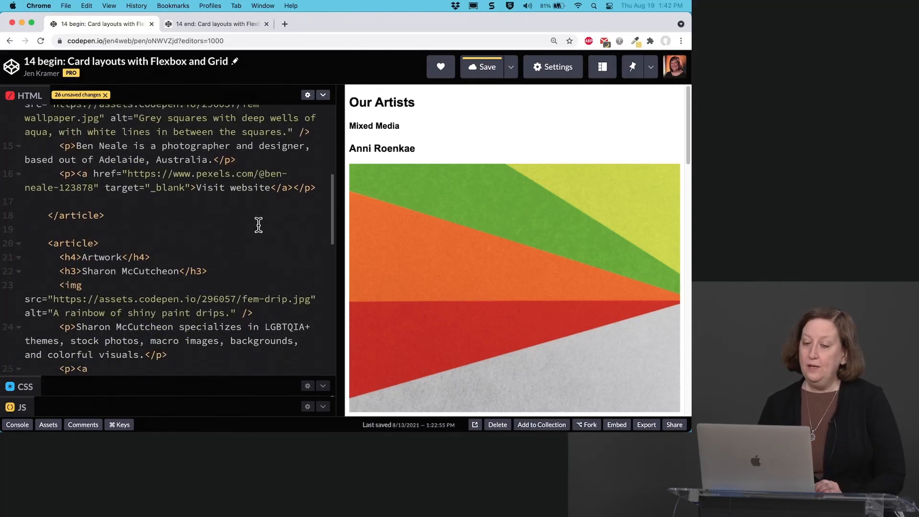
pyautogui.scroll(-3)
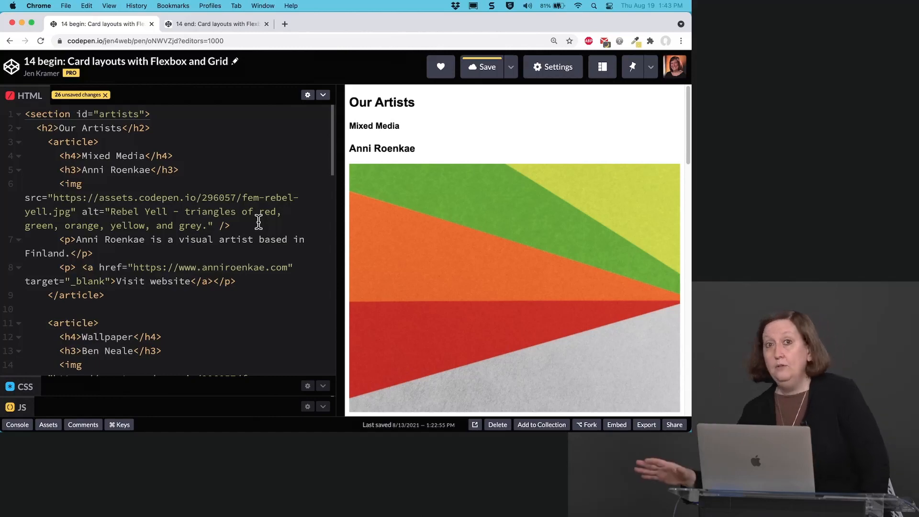
pyautogui.moveTo(321, 109)
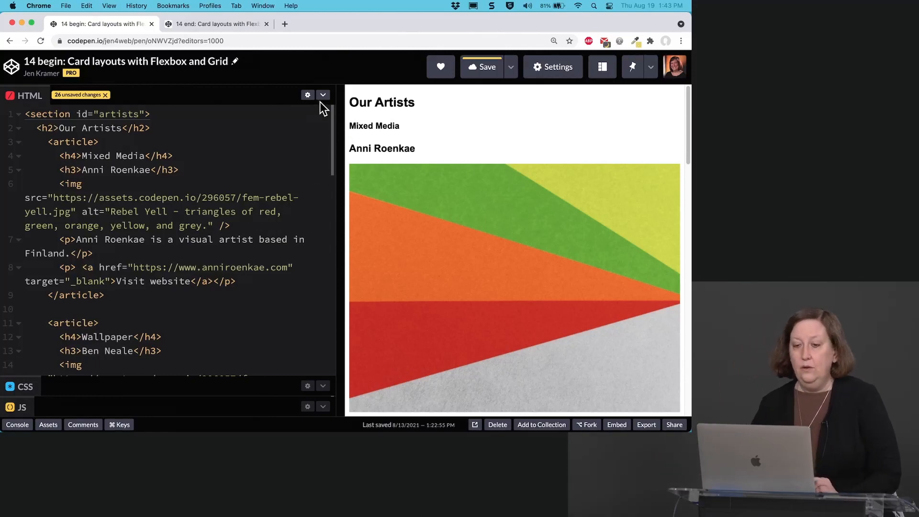
# Fold All in the HTML editor so the artists section collapses to one line.
pyautogui.click(323, 95)
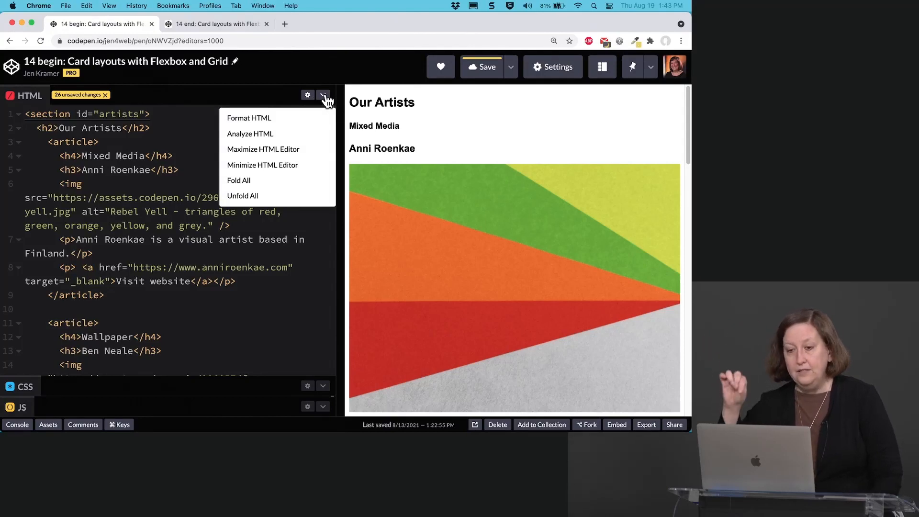
pyautogui.moveTo(258, 185)
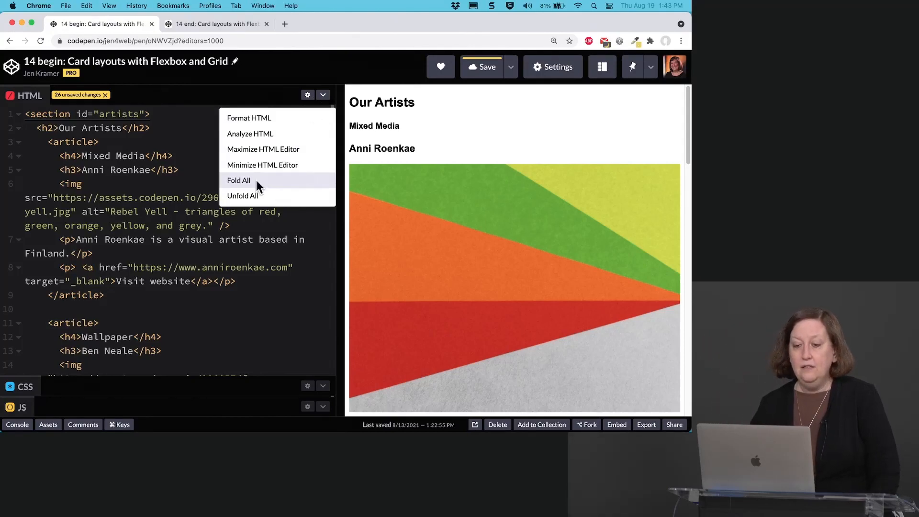
pyautogui.click(239, 179)
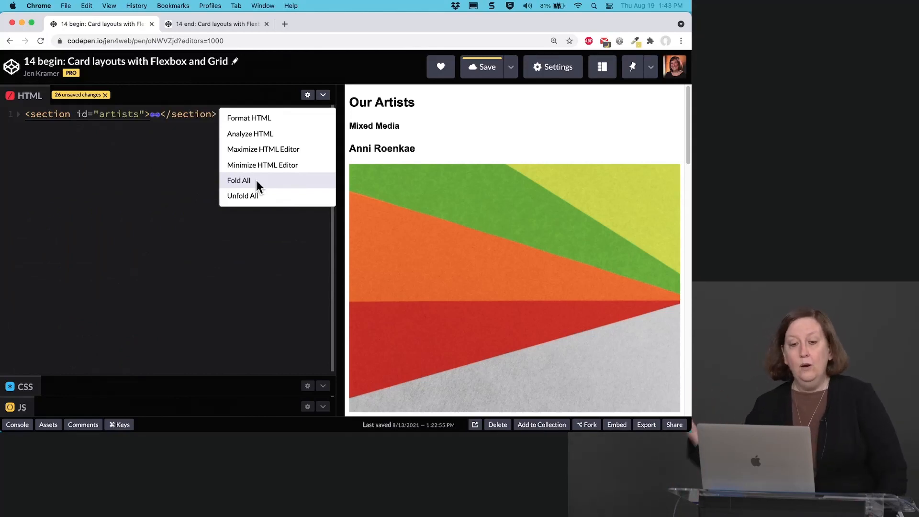
pyautogui.moveTo(168, 196)
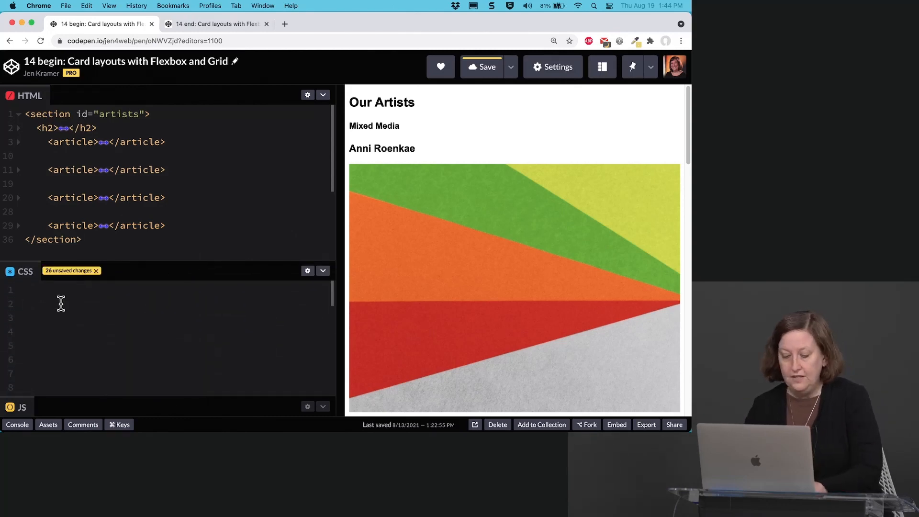
# Write an #artists rule with display grid and grid-template-columns repeat(4, 1fr).
pyautogui.write('#ar')
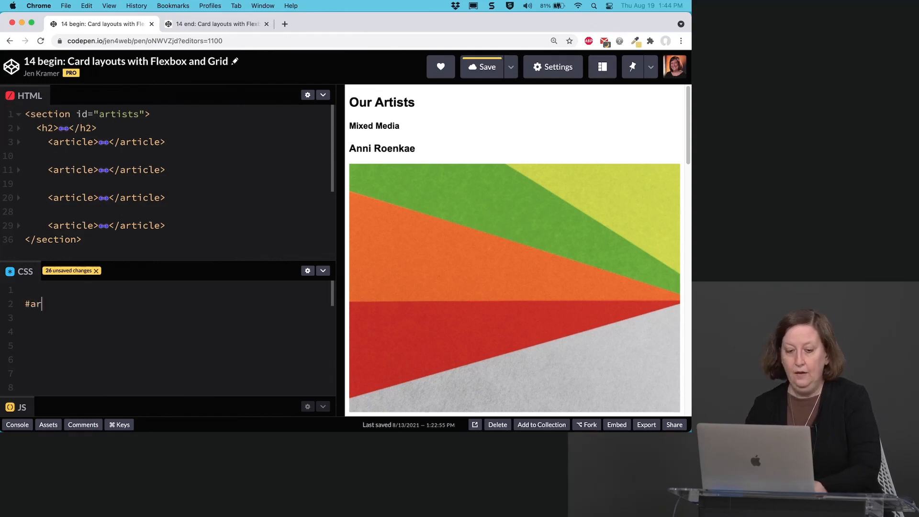
pyautogui.write('tists {')
pyautogui.click(177, 317)
pyautogui.write('display: ')
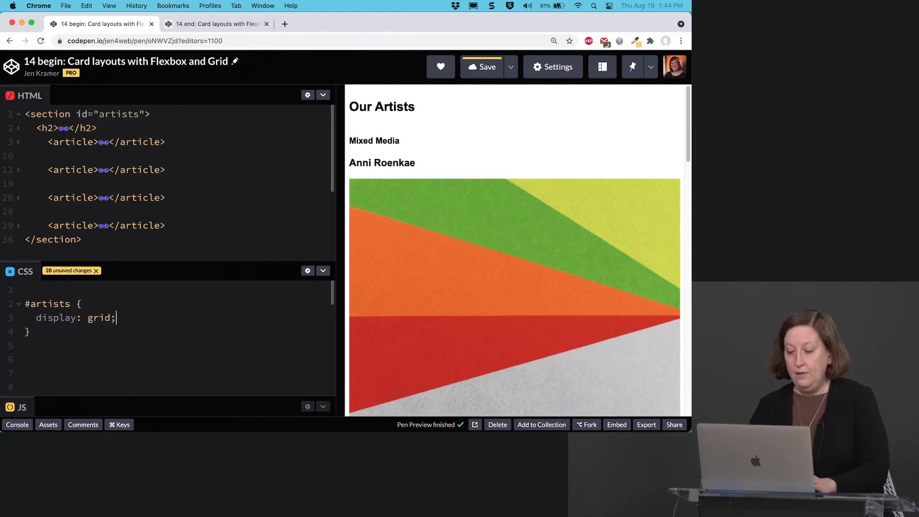
pyautogui.write('grid')
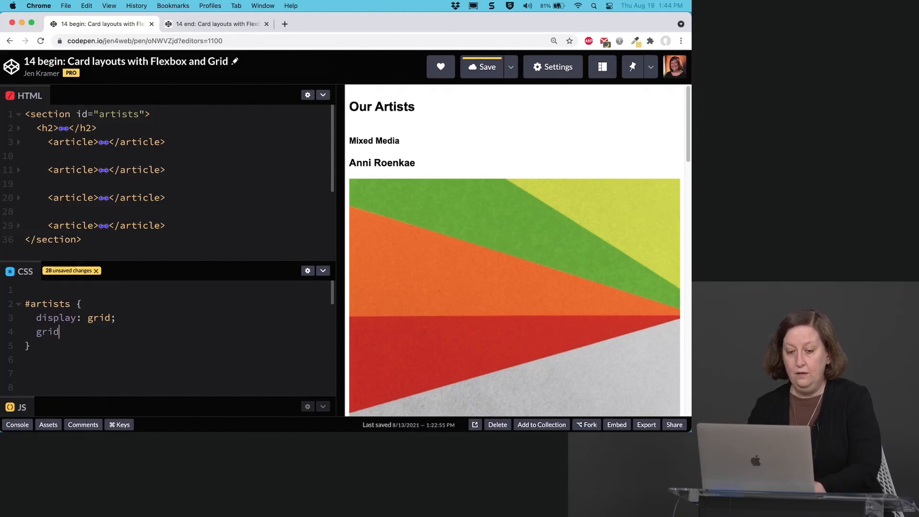
pyautogui.write('-template-columns(')
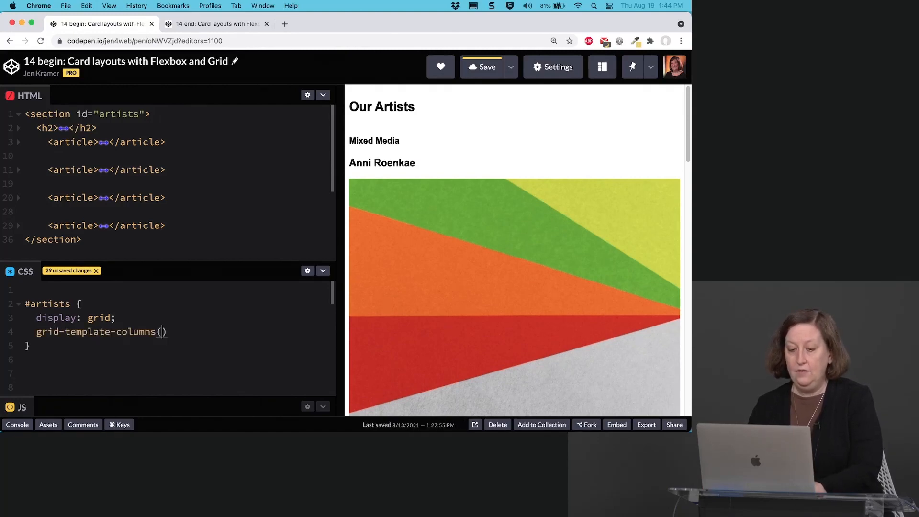
pyautogui.write(':')
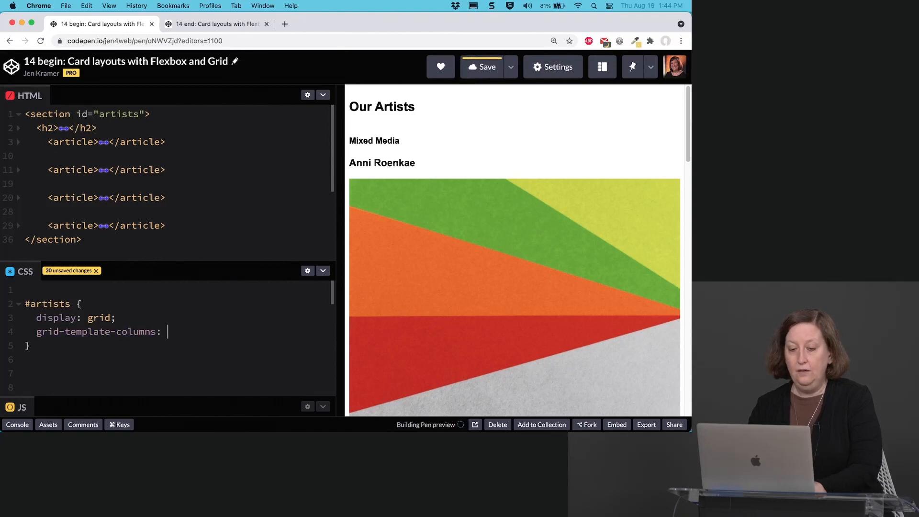
pyautogui.write('repeat')
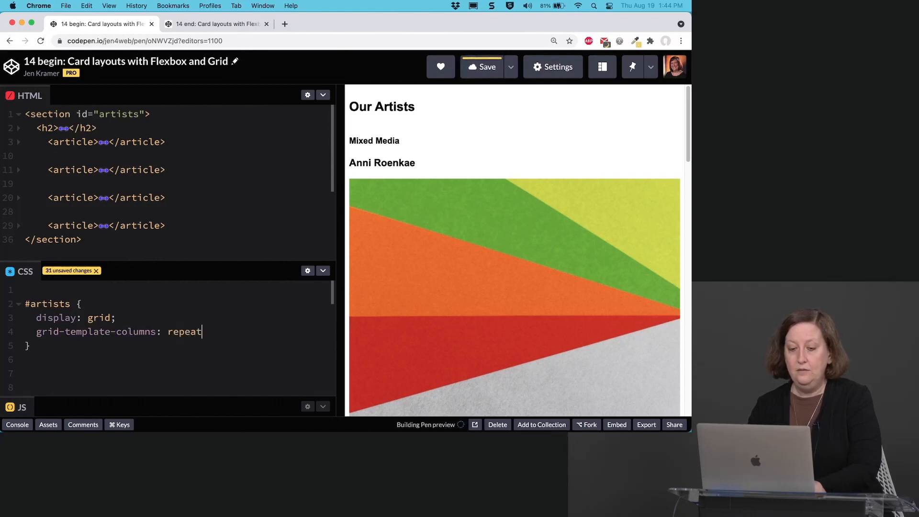
pyautogui.write('(4, 1fr')
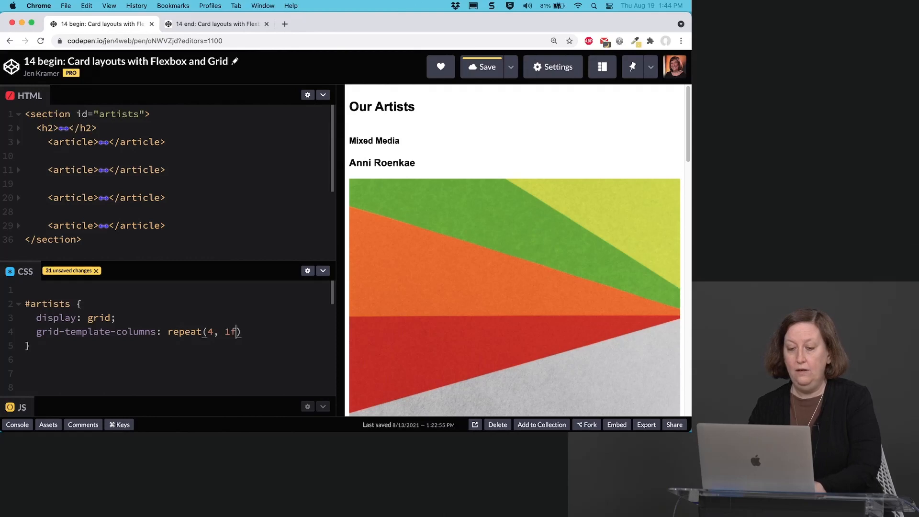
pyautogui.write('r)')
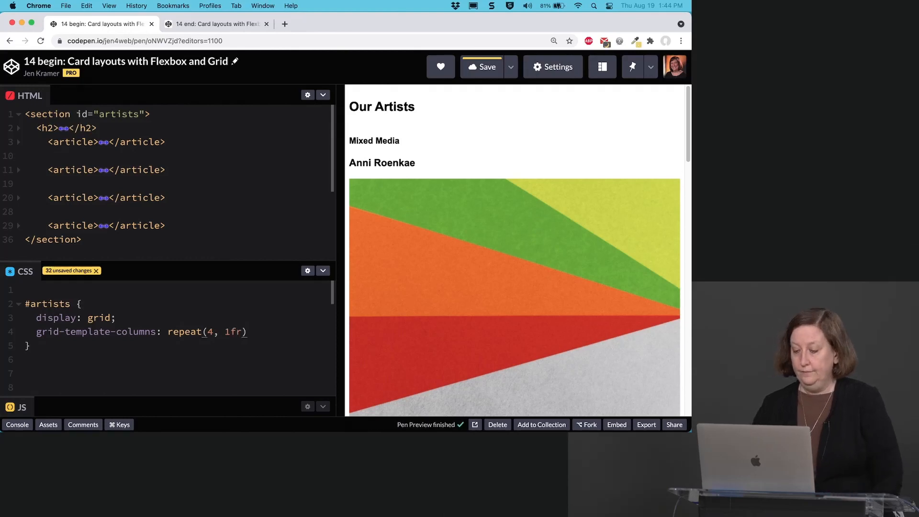
pyautogui.write(';')
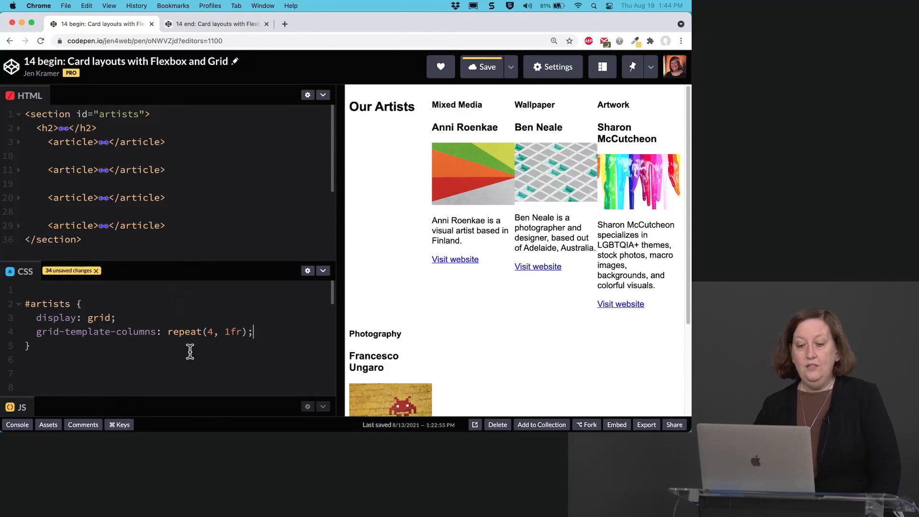
pyautogui.moveTo(261, 356)
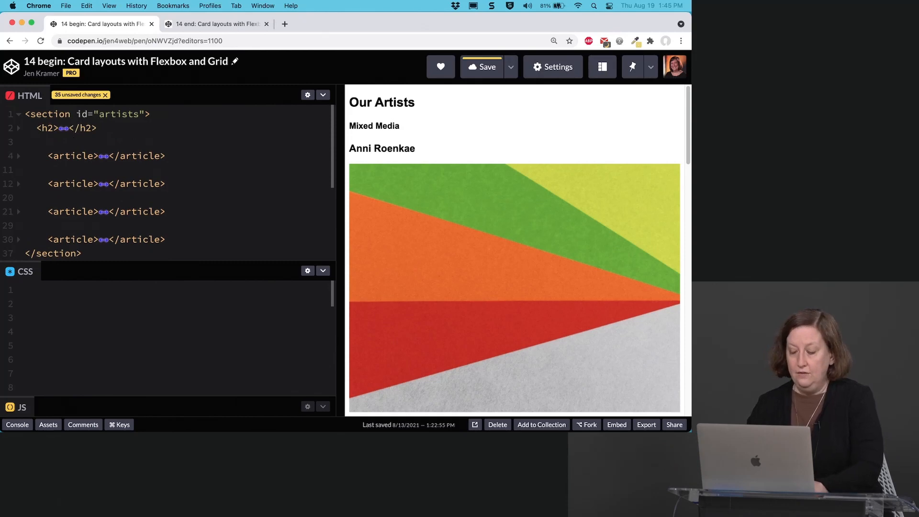
# Wrap the four articles in <div class="articlewrap"> ... </div> inside section#artists.
pyautogui.write('<div cla')
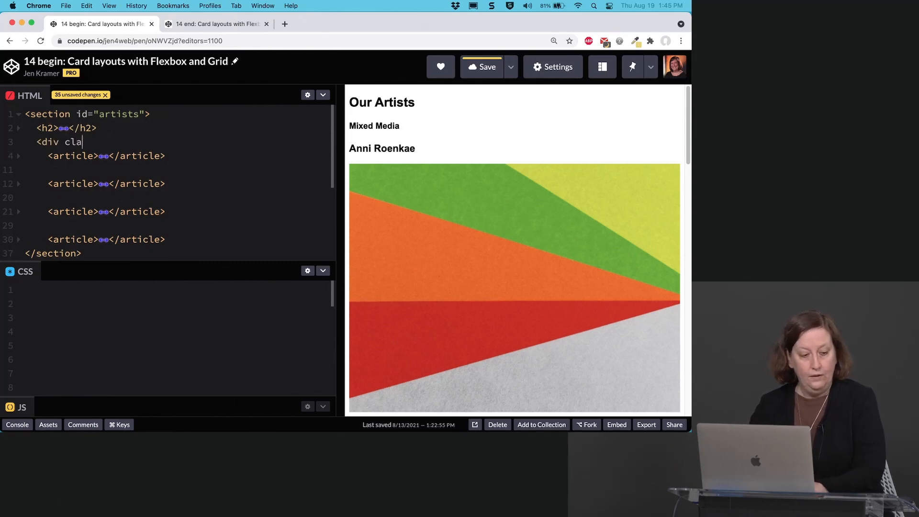
pyautogui.write('ss=')
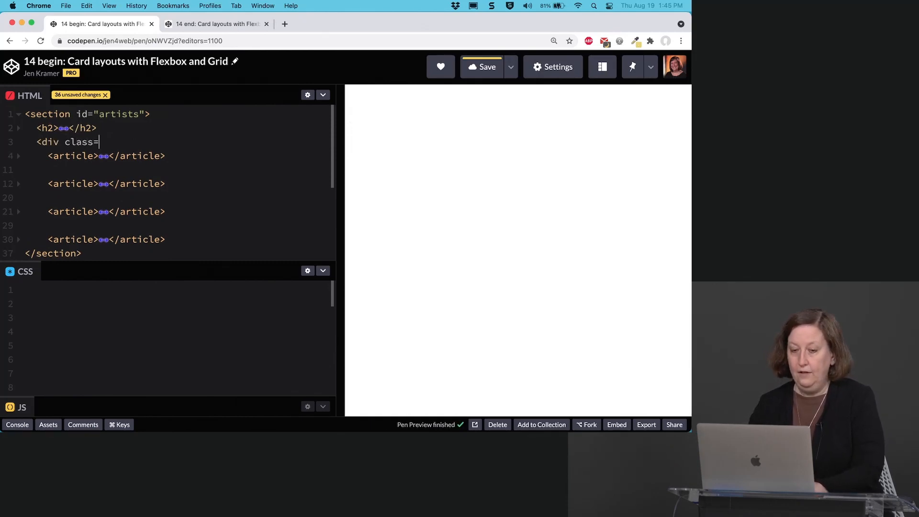
pyautogui.write('articlew"')
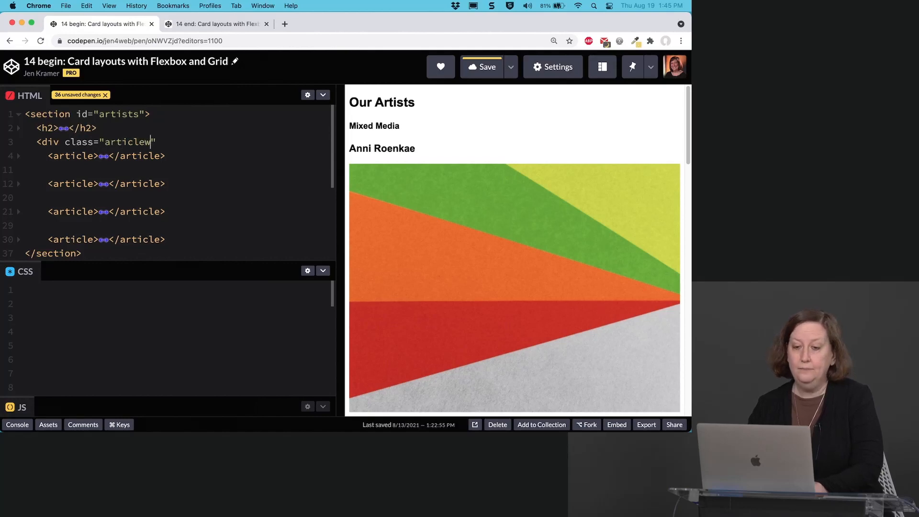
pyautogui.write('rap">')
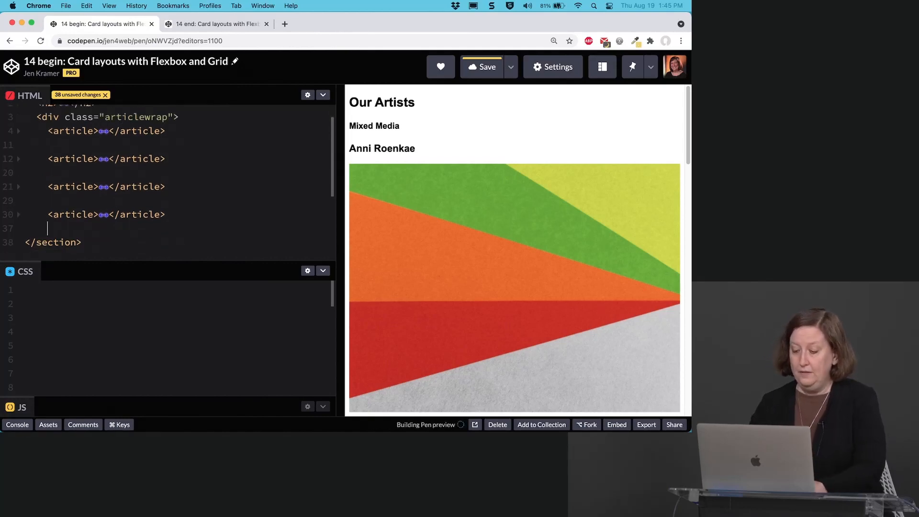
pyautogui.write('<')
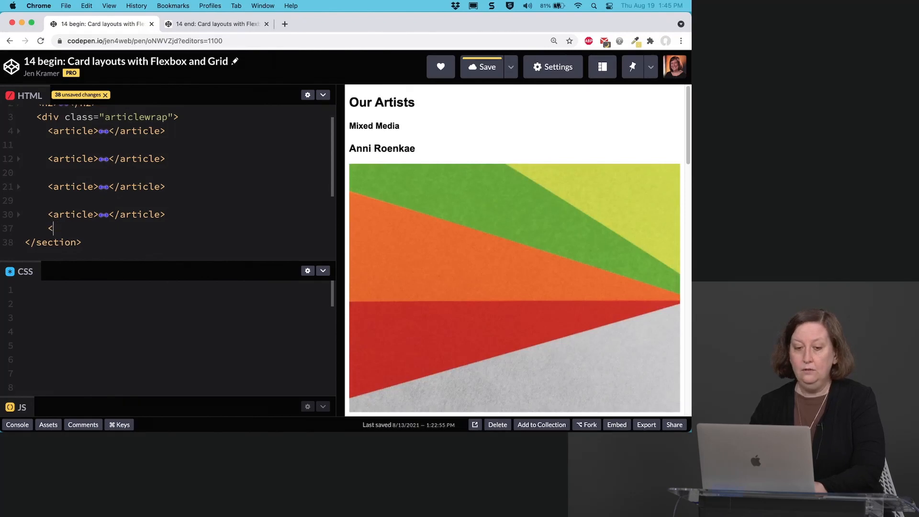
pyautogui.write('/v')
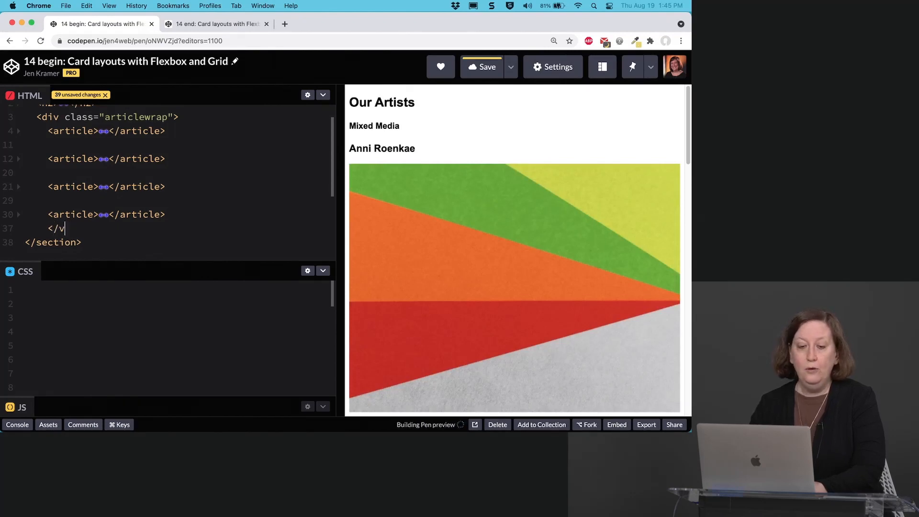
pyautogui.write('div>')
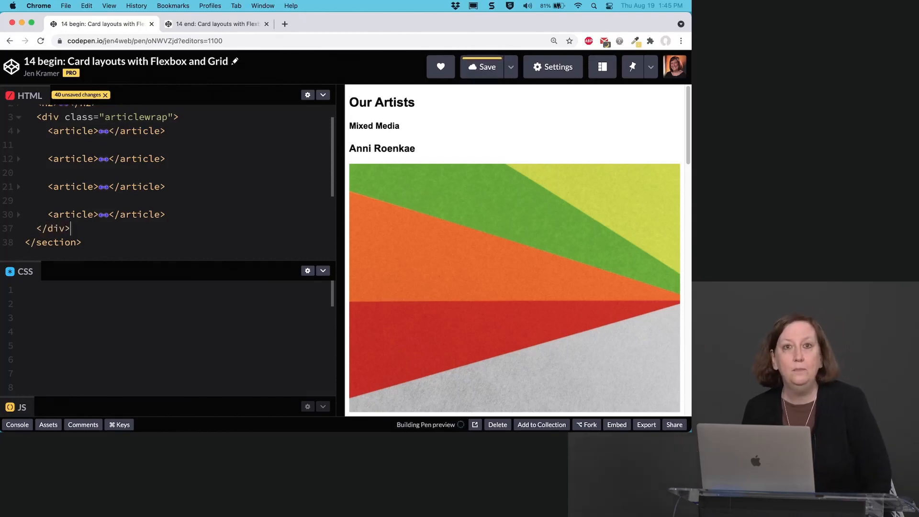
pyautogui.click(487, 66)
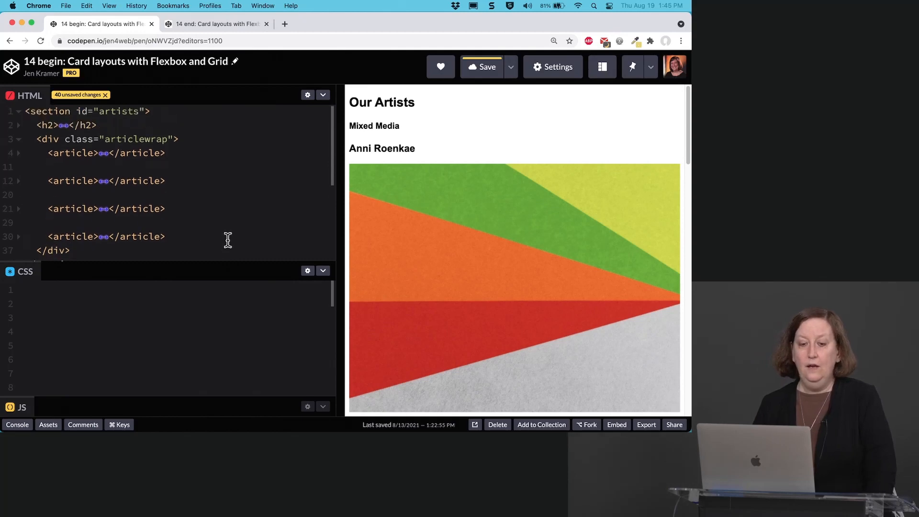
pyautogui.moveTo(113, 196)
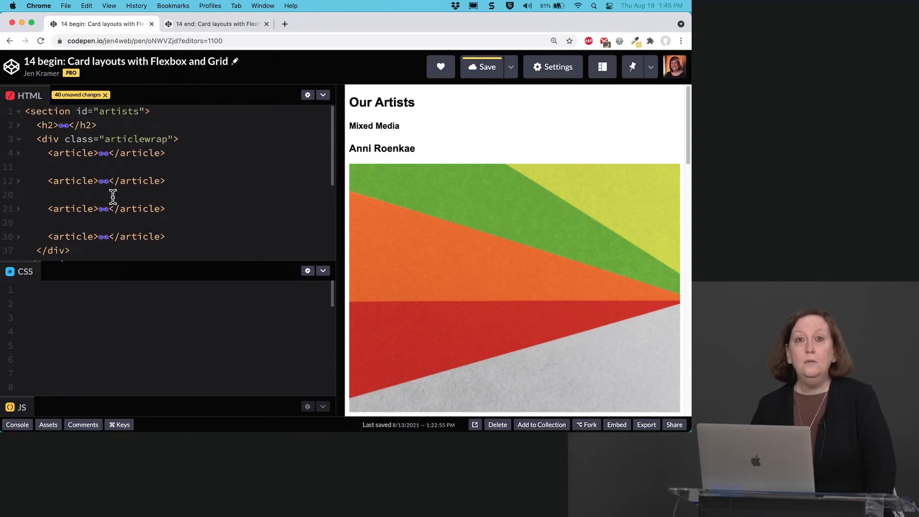